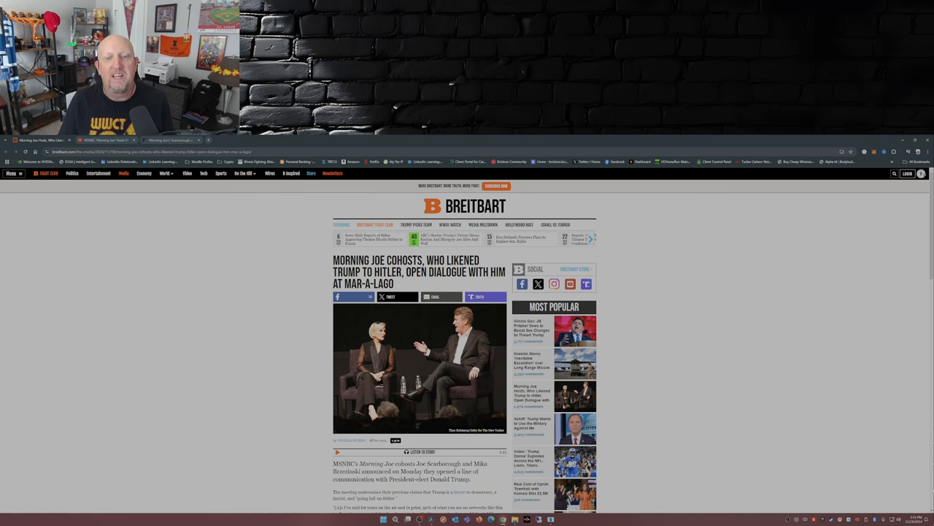
Scroll through the Breitbart article on the Morning Joe cohosts opening dialogue with Trump.
{"action": "scroll", "scroll_direction": "down", "scroll_amount": 3}
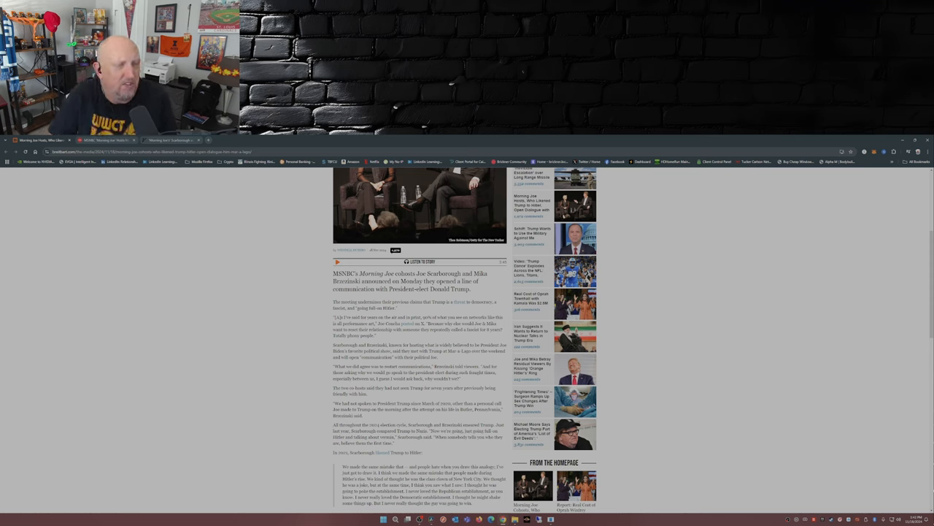
{"action": "scroll", "scroll_direction": "down", "scroll_amount": 3}
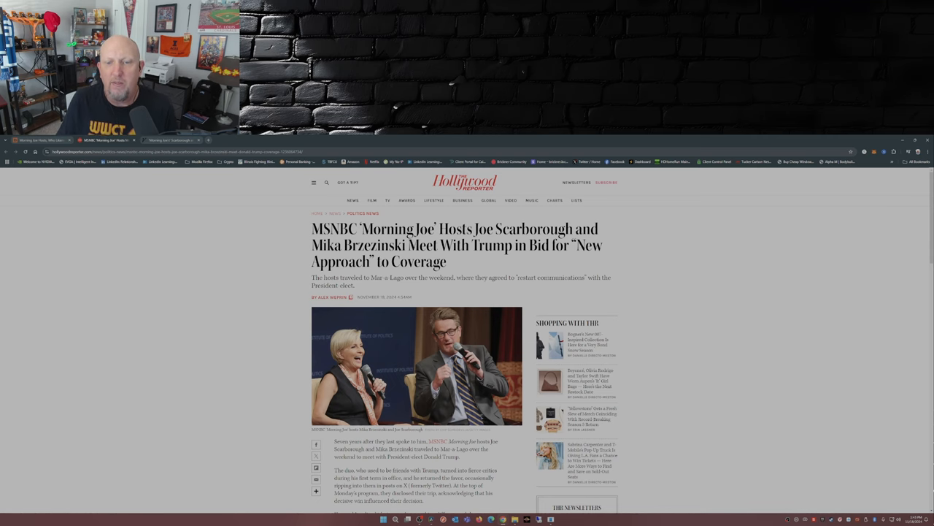
Scroll through the Hollywood Reporter story, then bring up Variety's article on the Trump meeting.
{"action": "scroll", "scroll_direction": "down", "scroll_amount": 3}
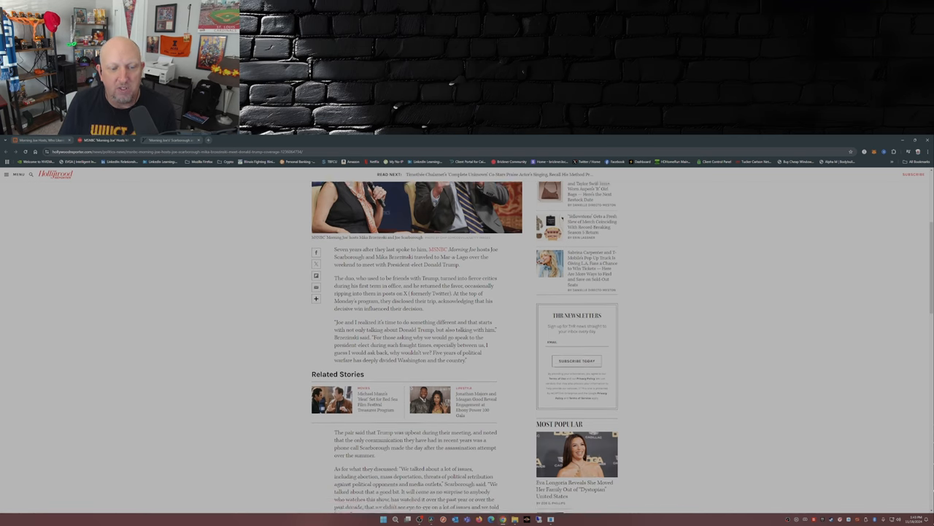
{"action": "scroll", "scroll_direction": "down", "scroll_amount": 3}
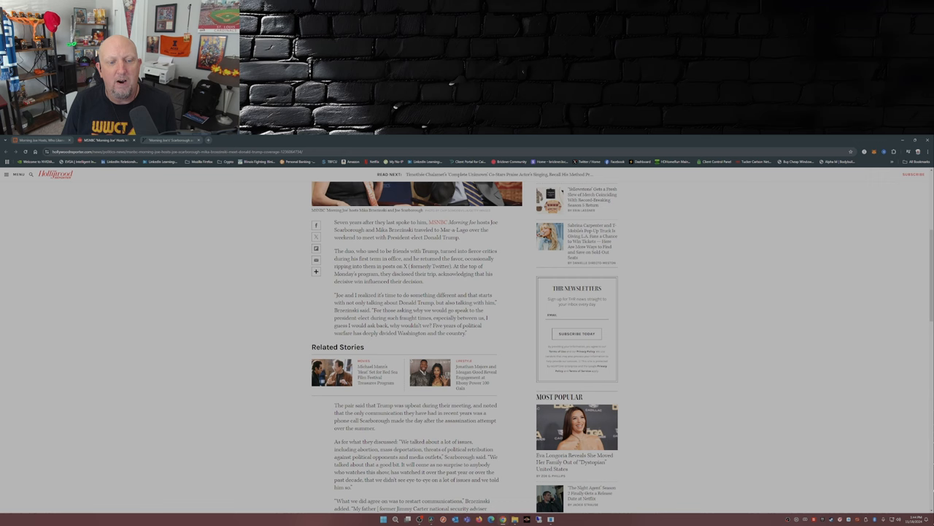
{"action": "scroll", "scroll_direction": "down", "scroll_amount": 3}
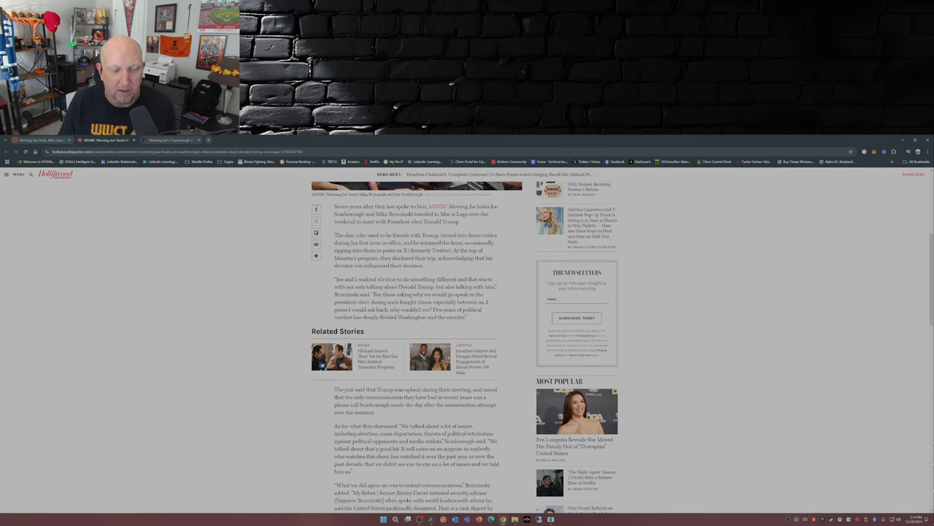
{"action": "scroll", "scroll_direction": "down", "scroll_amount": 3}
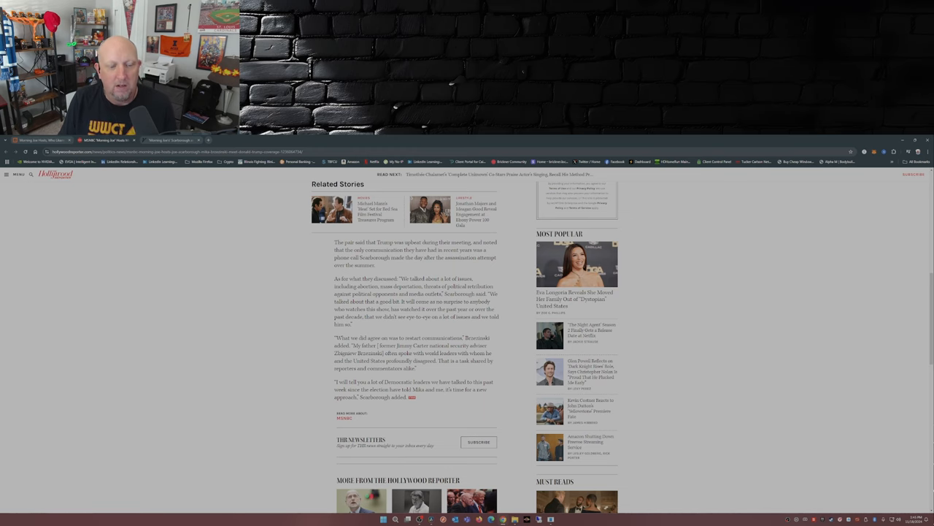
{"action": "left_click", "coordinate": [172, 140]}
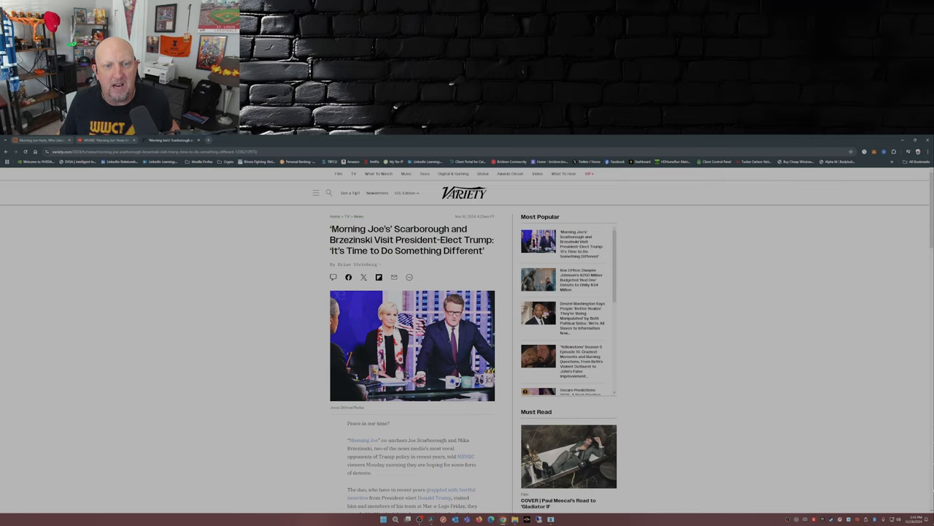
Scroll down Variety's piece on Scarborough and Brzezinski visiting President-Elect Trump.
{"action": "scroll", "scroll_direction": "down", "scroll_amount": 3}
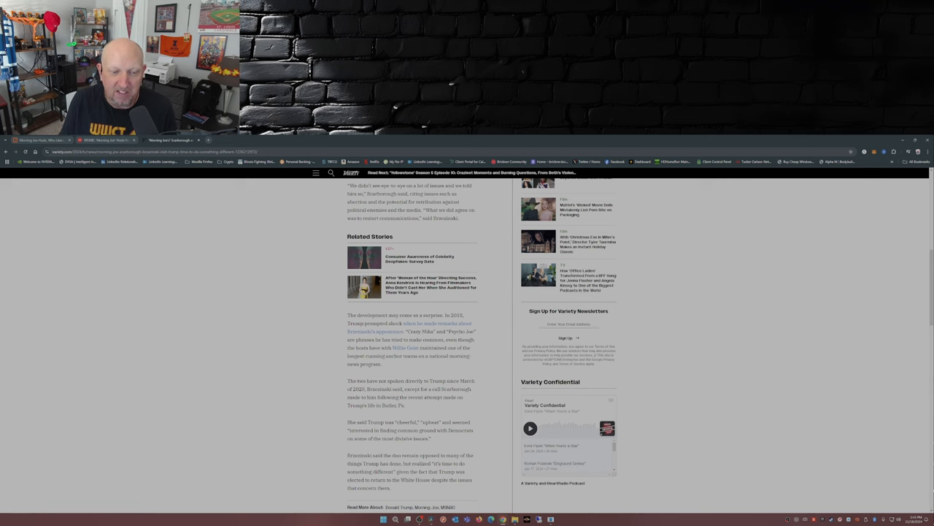
{"action": "scroll", "scroll_direction": "down", "scroll_amount": 3}
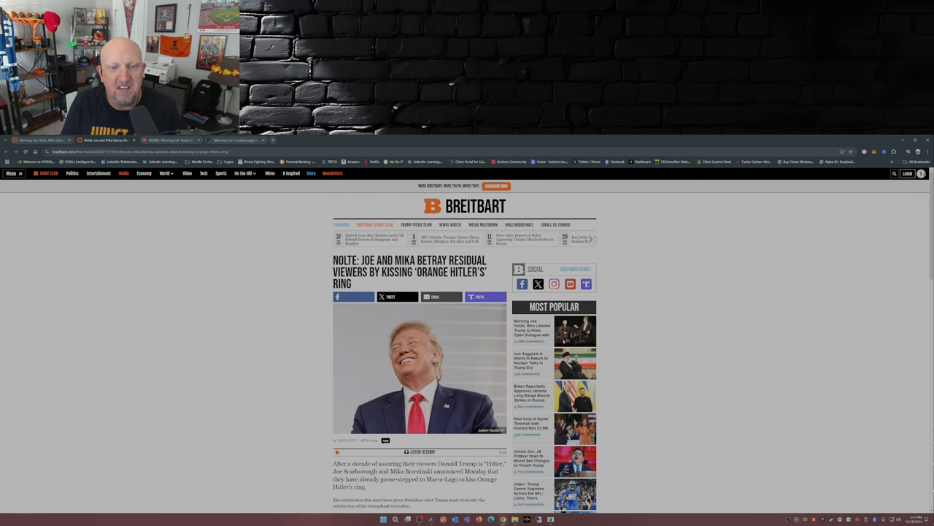
Scroll the Nolte column on Joe and Mika meeting Trump down to its closing lines.
{"action": "scroll", "scroll_direction": "down", "scroll_amount": 3}
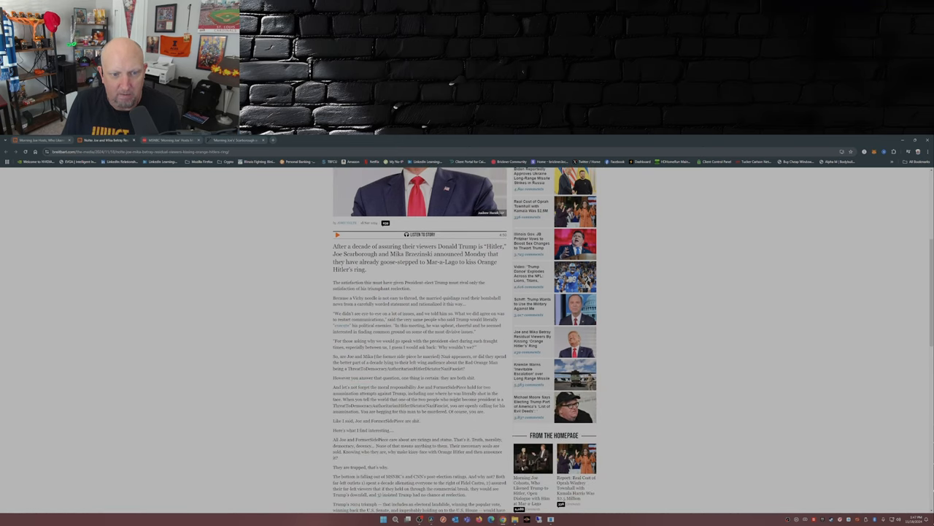
{"action": "scroll", "scroll_direction": "down", "scroll_amount": 3}
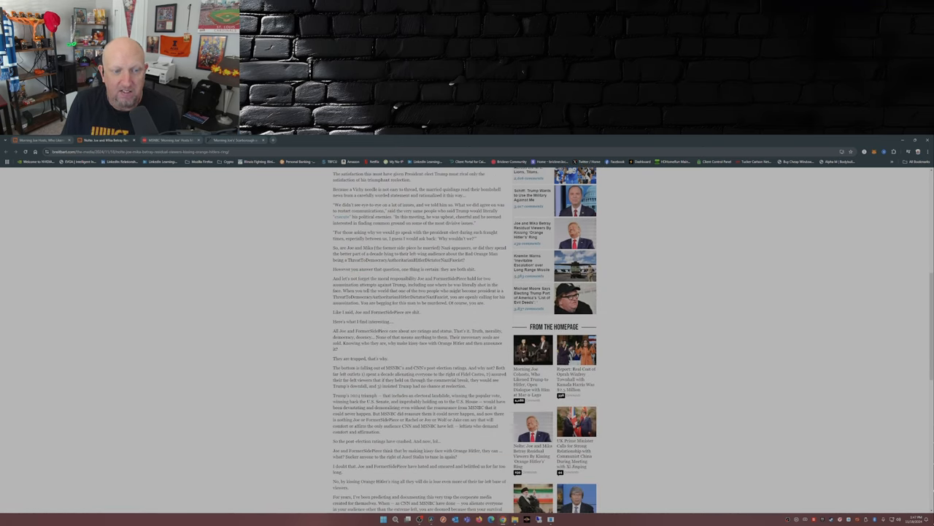
{"action": "scroll", "scroll_direction": "down", "scroll_amount": 3}
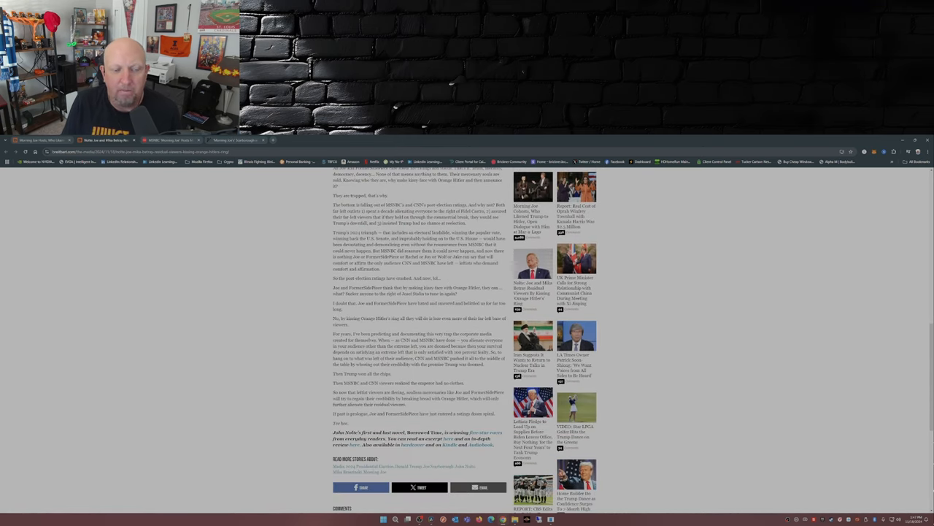